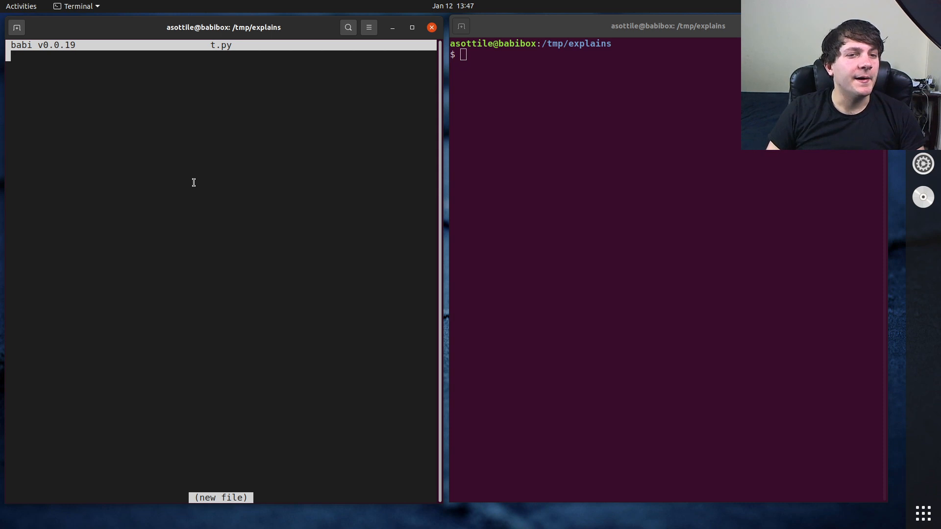
Define dec(x: int) with a print of 'calling dec {x}'
{"action": "type", "text": "def"}
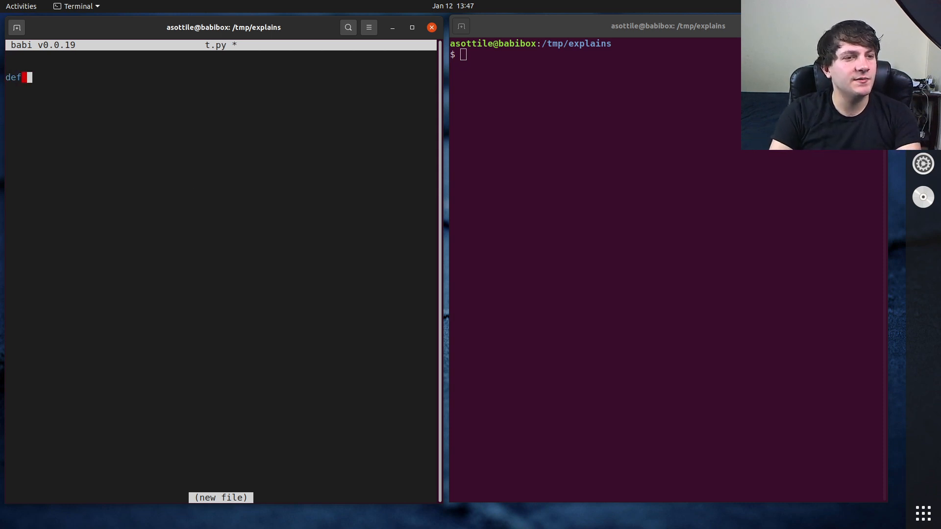
{"action": "type", "text": "dec(x: int):"}
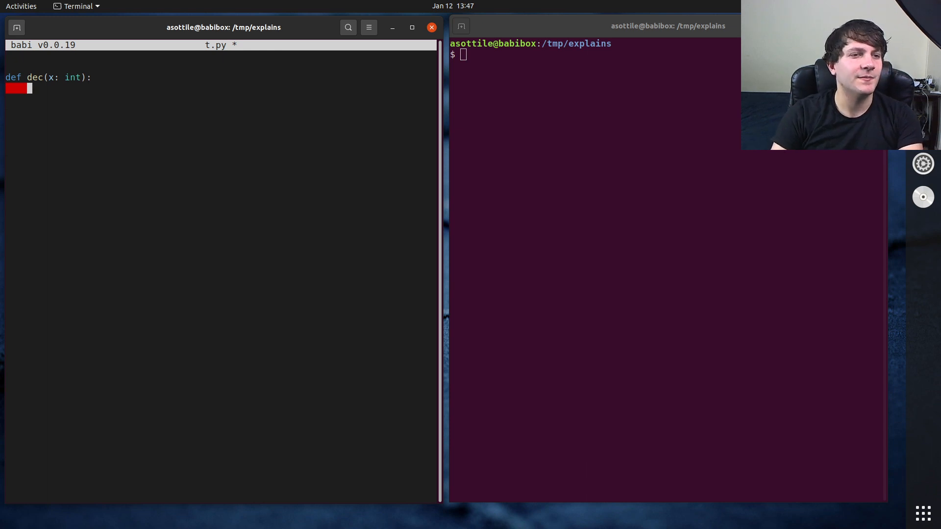
{"action": "type", "text": "print('"}
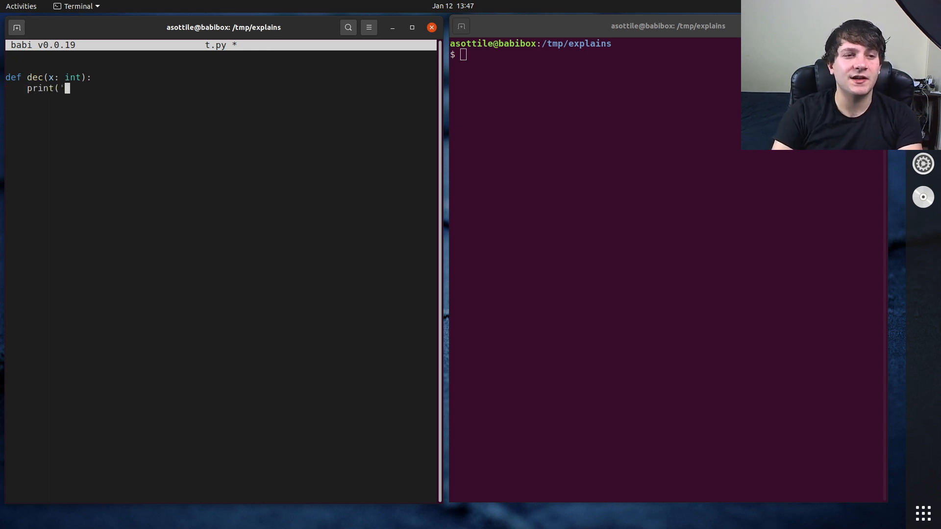
{"action": "type", "text": "calling"}
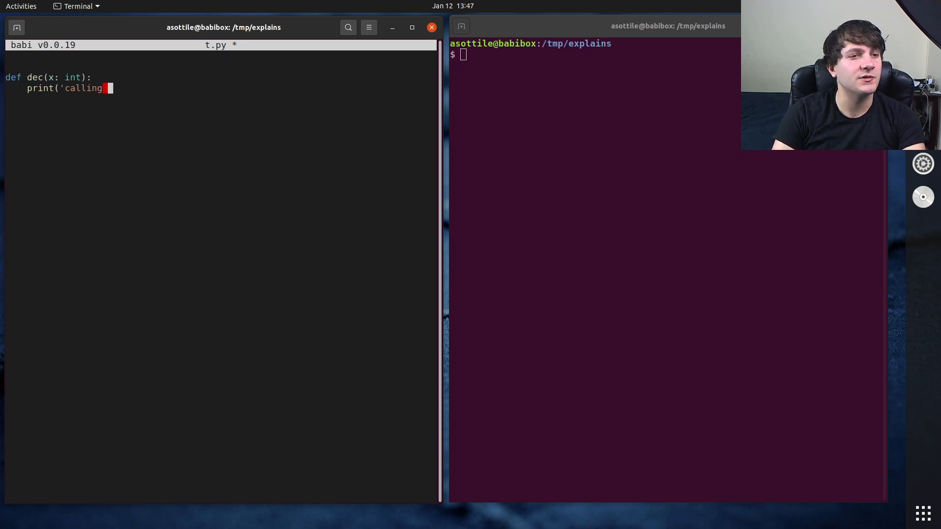
{"action": "type", "text": "{x}'"}
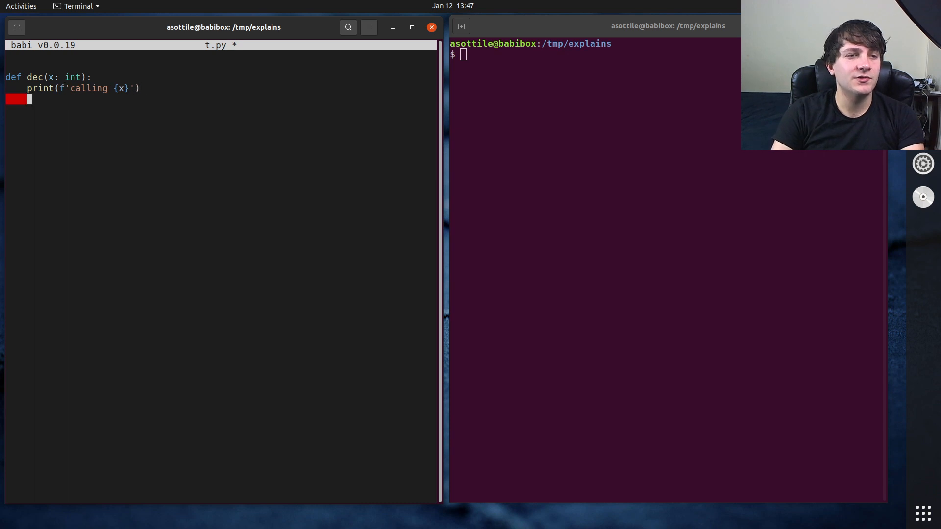
Add nested dec_decorator(func) that prints 'calling dec_decorator {x}'
{"action": "type", "text": "def"}
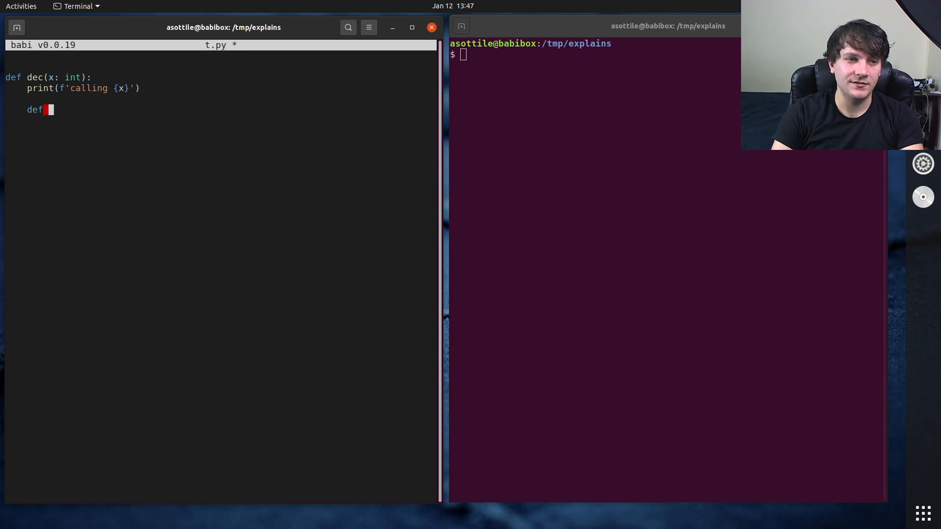
{"action": "type", "text": "dec_decorator("}
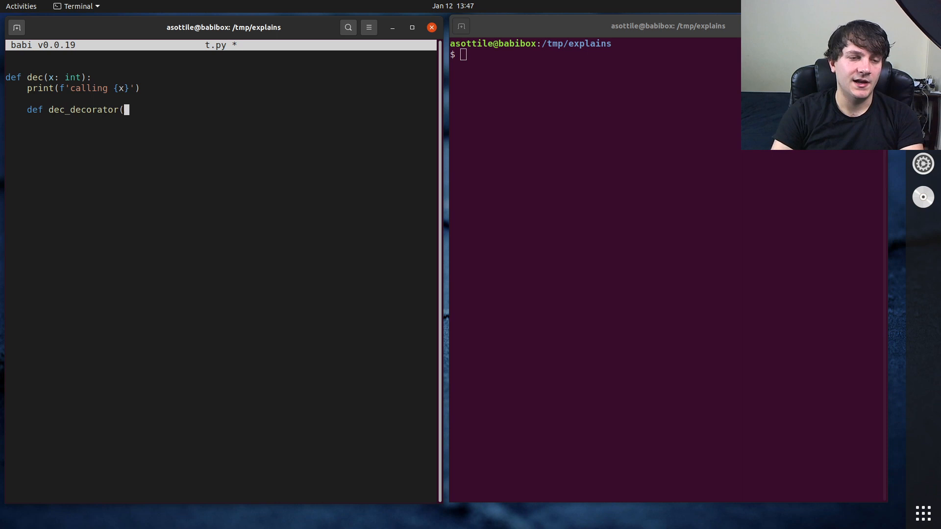
{"action": "type", "text": "func):"}
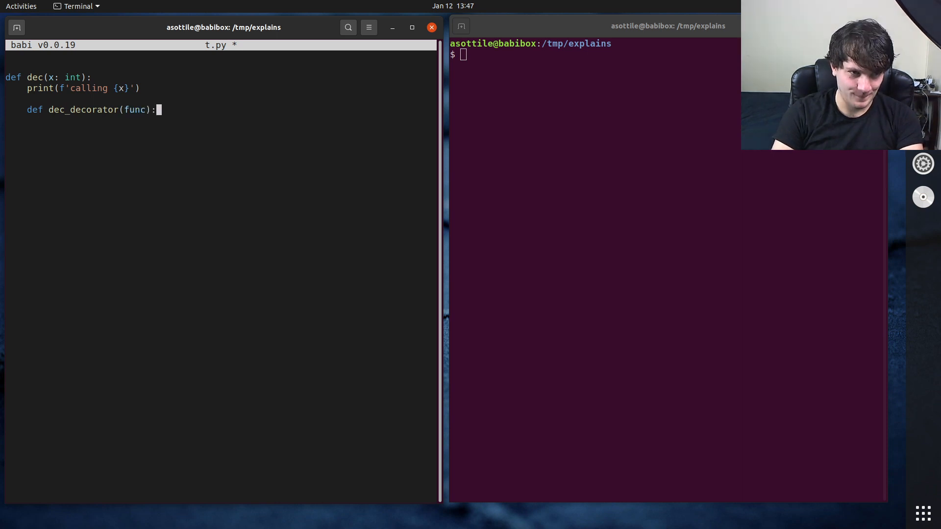
{"action": "type", "text": "p"}
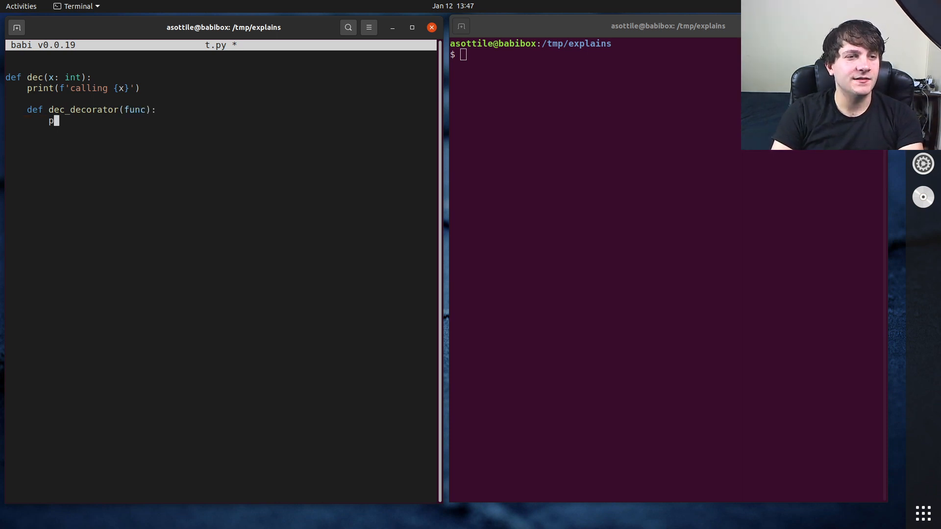
{"action": "type", "text": "rint(f'calling dec_decorator"}
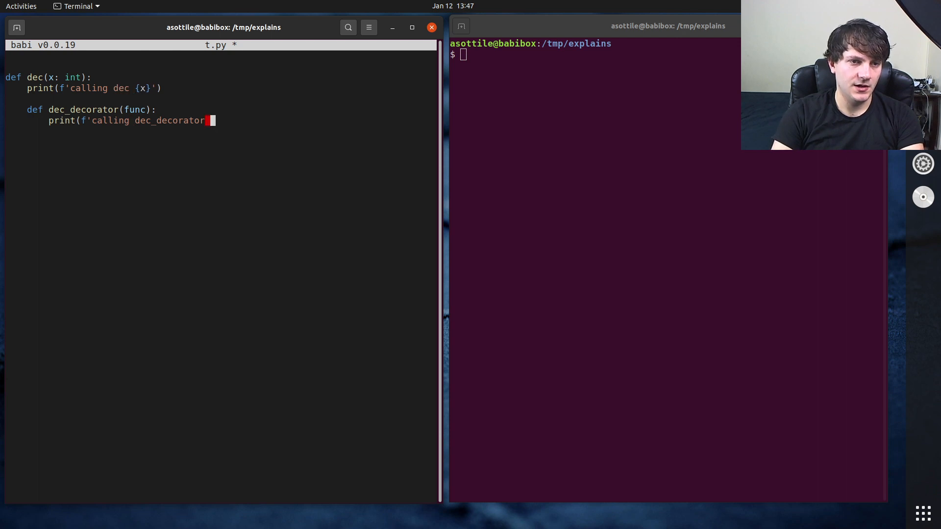
{"action": "type", "text": "{x}'"}
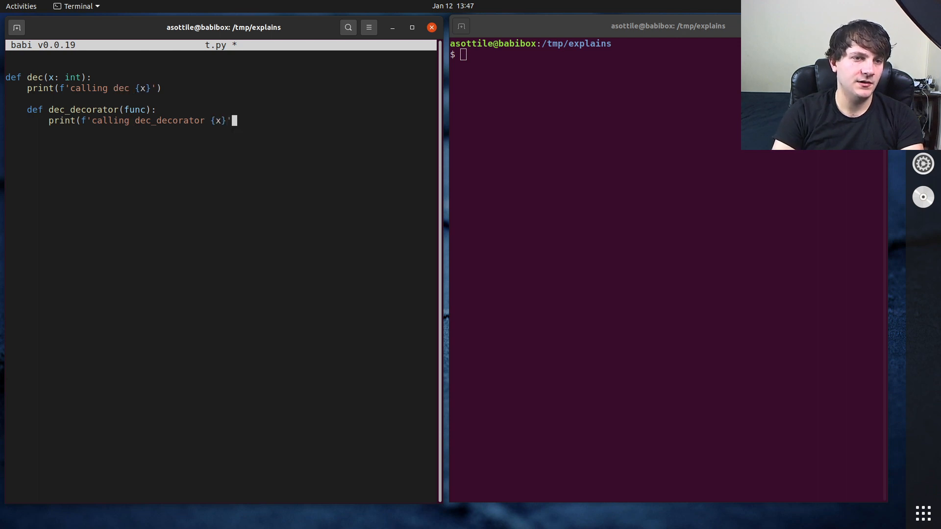
{"action": "key", "text": "Return"}
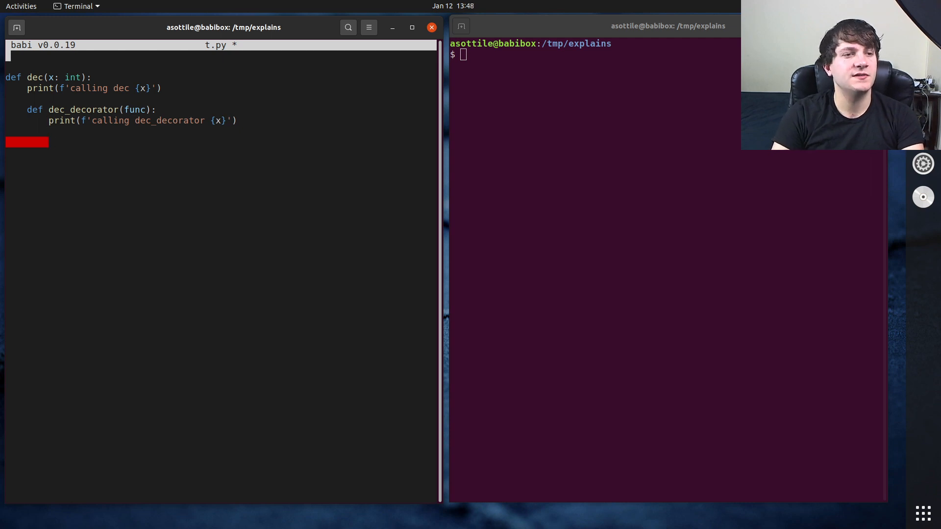
{"action": "type", "text": "import funct"}
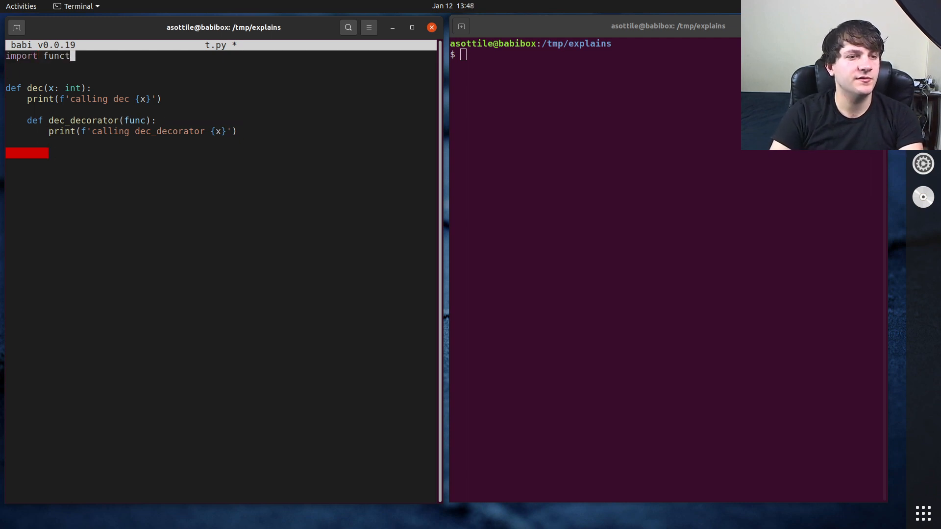
{"action": "type", "text": "ools"}
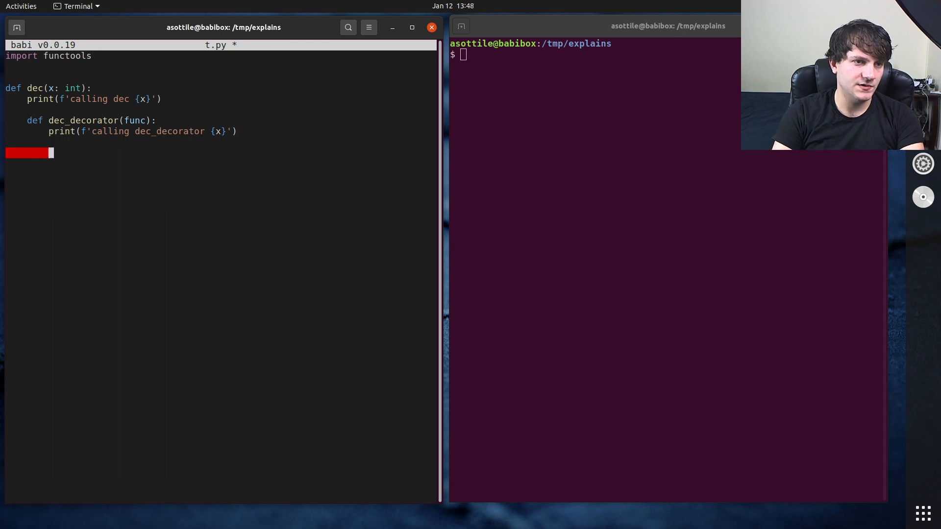
{"action": "type", "text": "@functools.wraps"}
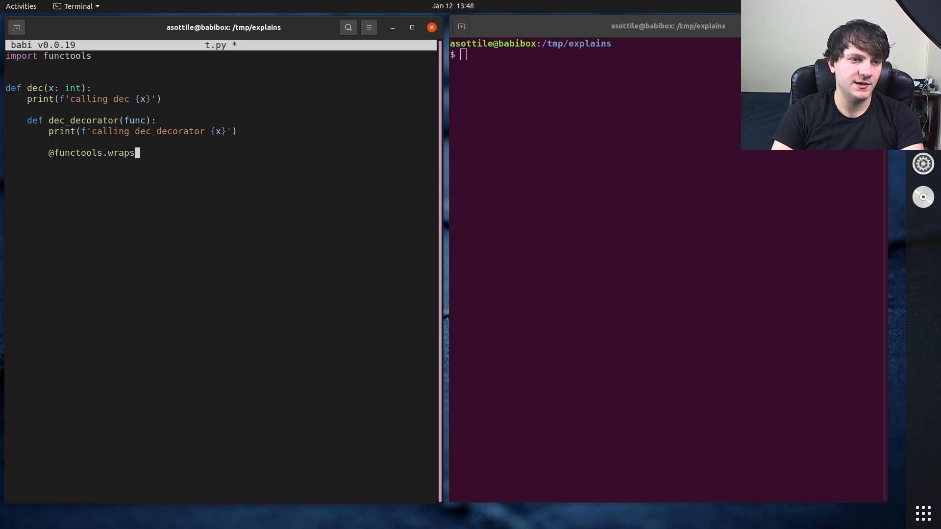
{"action": "type", "text": "(func)"}
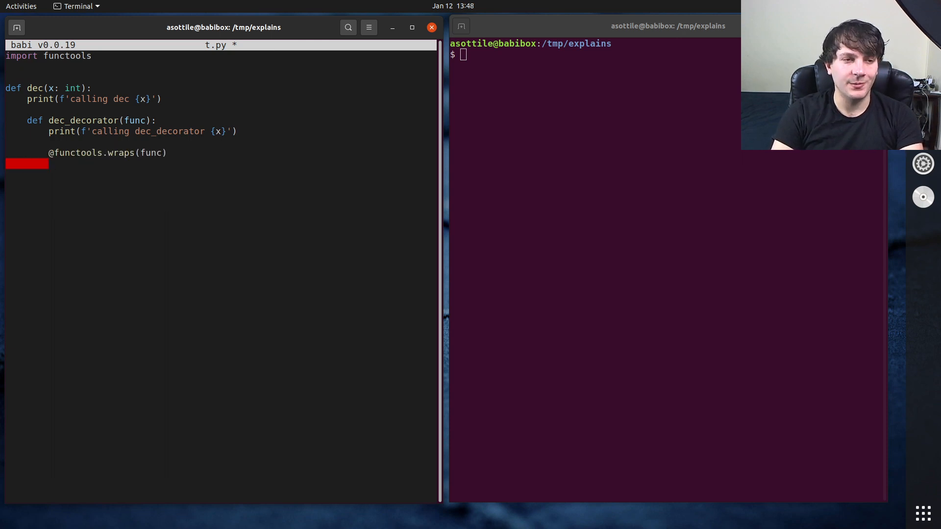
{"action": "type", "text": "def dec_inner(*ar"}
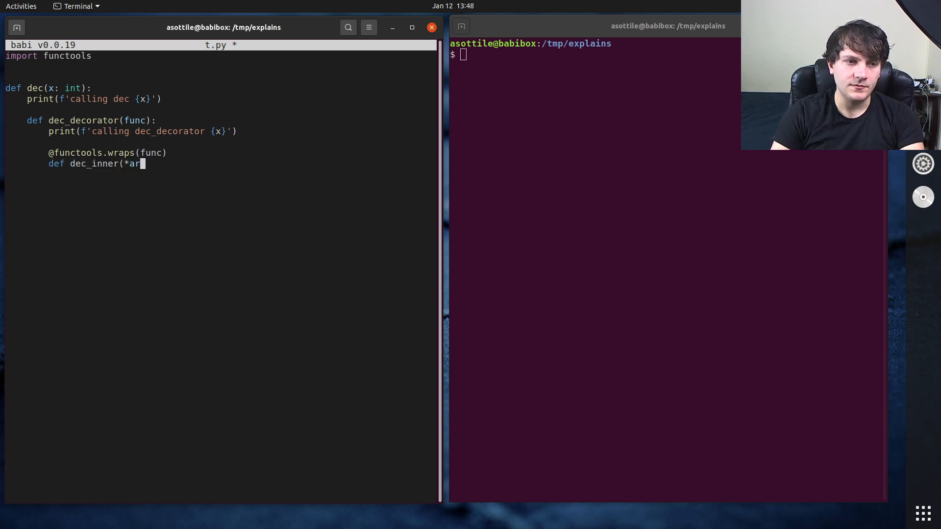
{"action": "type", "text": "gs, **kwargs):"}
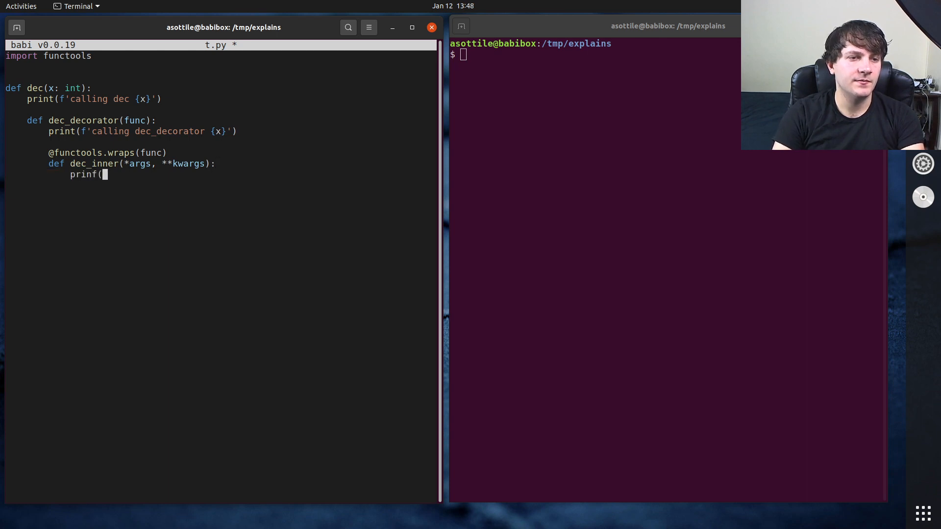
Make dec_inner print 'calling dec_inner {x}' and return func(*args, **kwargs)
{"action": "type", "text": "f'"}
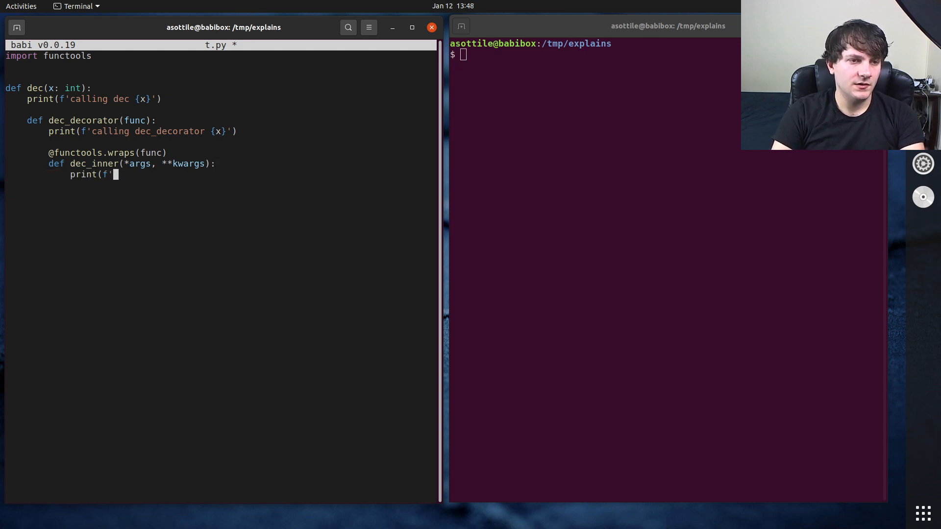
{"action": "type", "text": "calling dec_inn"}
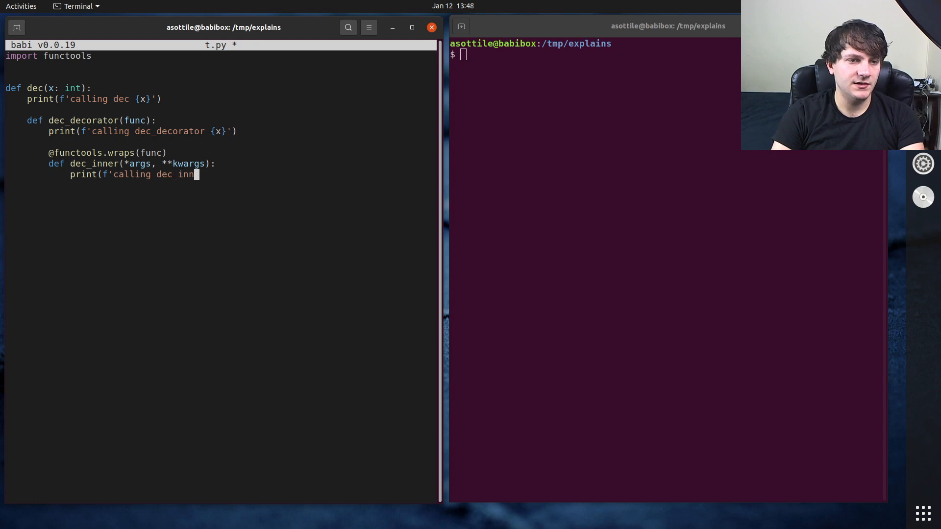
{"action": "type", "text": "er {x}')"}
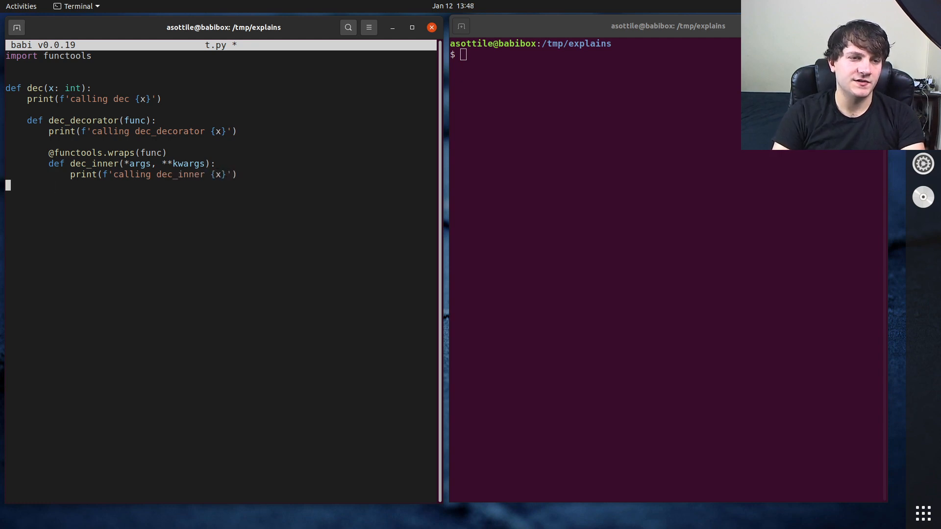
{"action": "type", "text": "return func("}
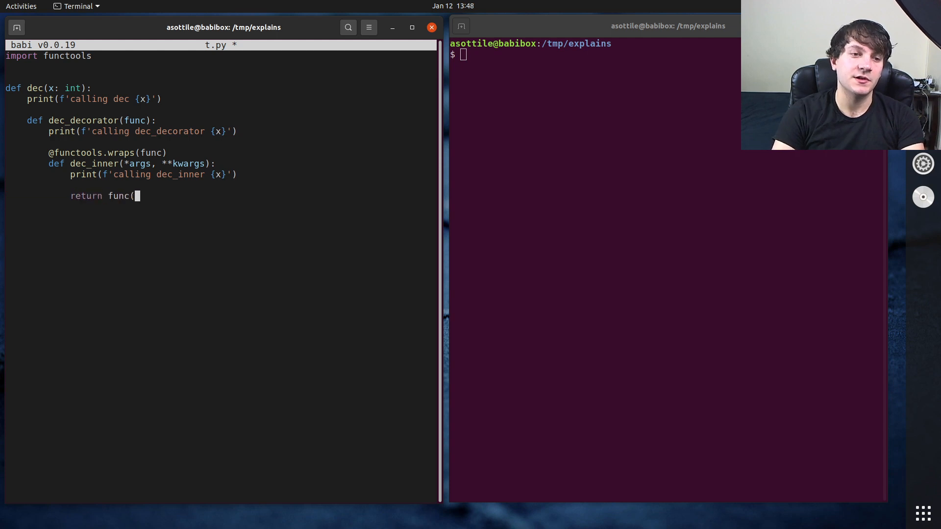
{"action": "type", "text": "*args, **kwrags)"}
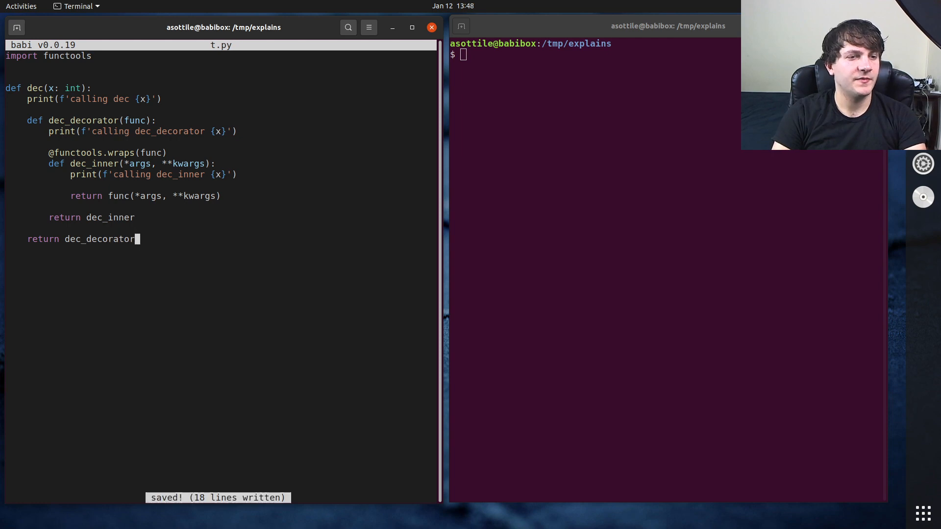
{"action": "type", "text": "@dec(1)"}
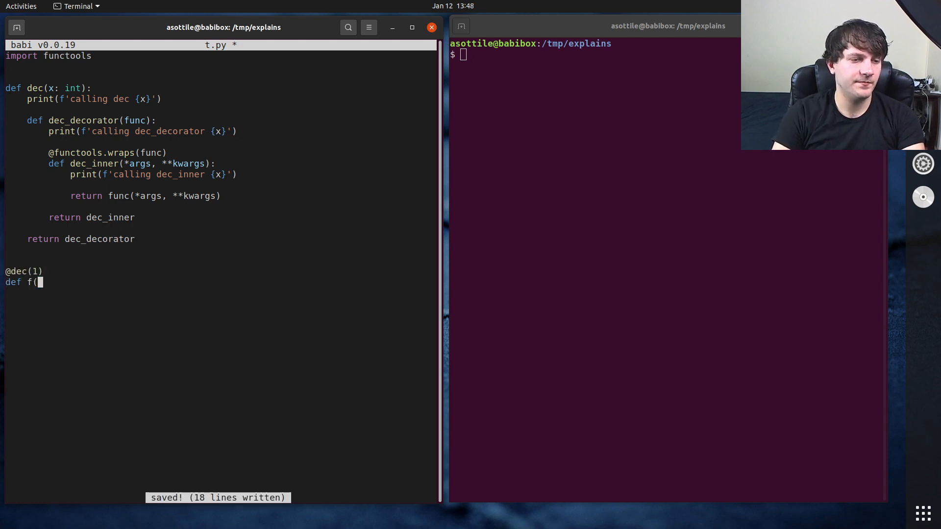
{"action": "type", "text": "s):"}
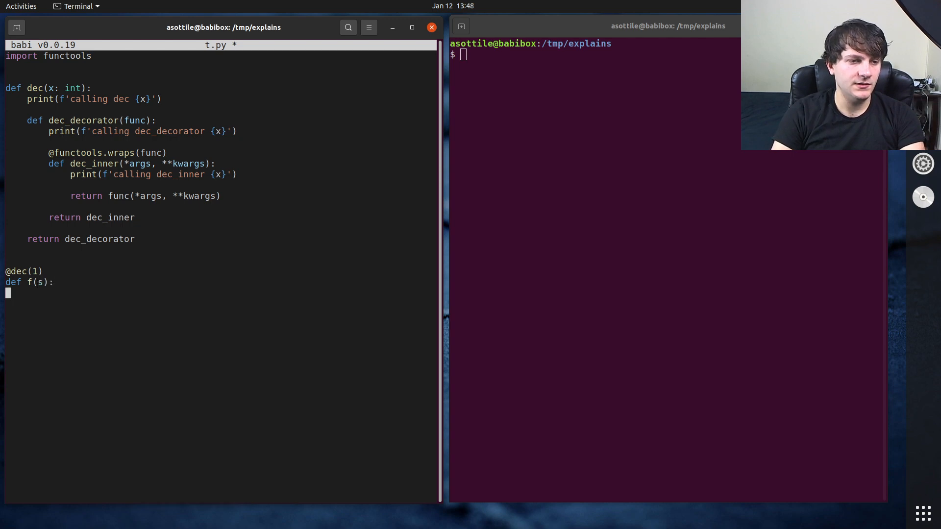
{"action": "type", "text": "print(f'insid"}
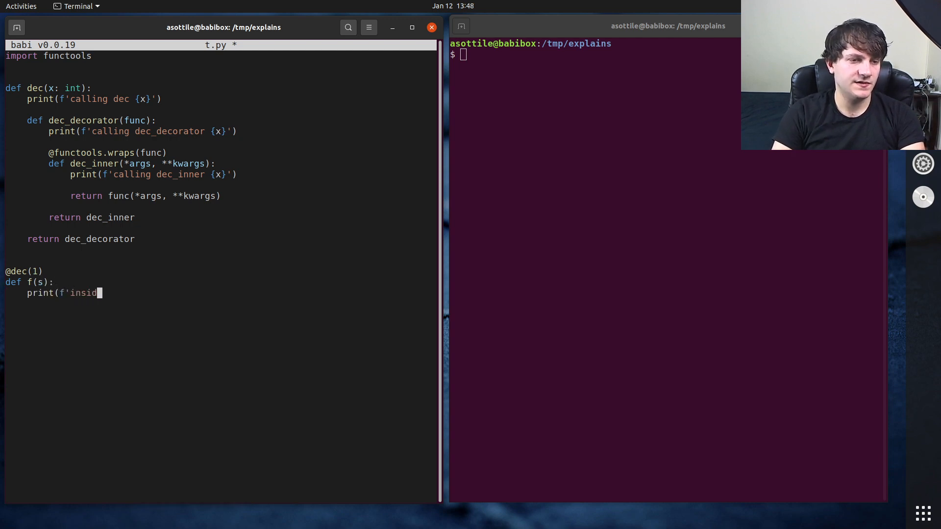
{"action": "type", "text": "e f: [s}')"}
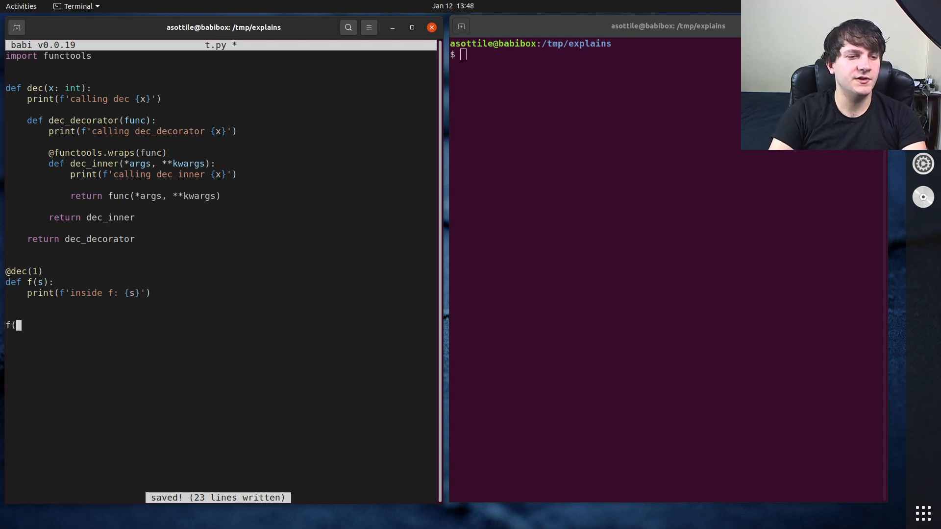
{"action": "type", "text": "'hello he"}
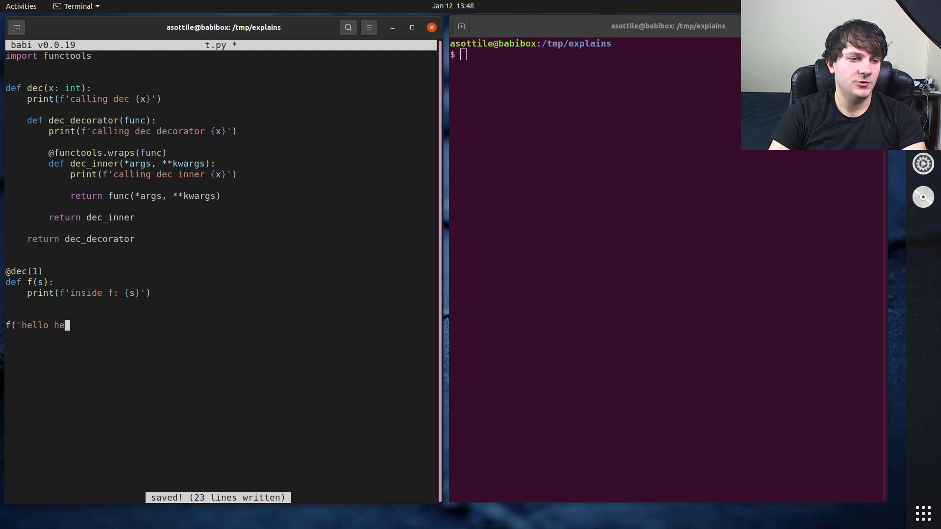
{"action": "type", "text": "llo world')"}
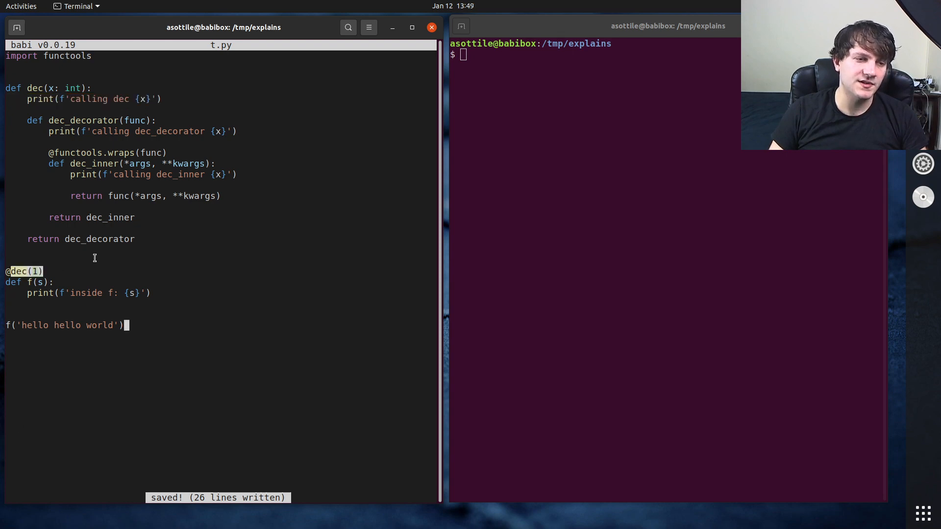
{"action": "mouse_move", "coordinate": [48, 121]}
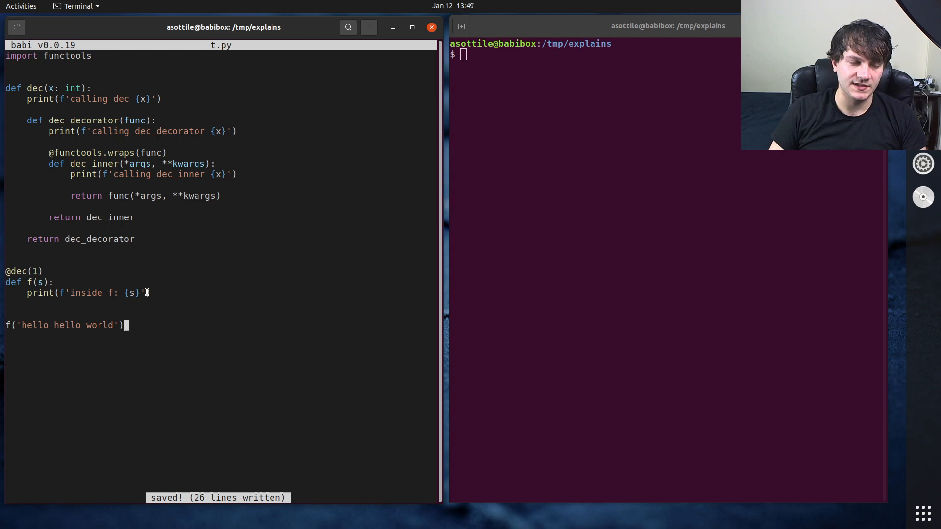
Run python3 t.py in the terminal, then add blank lines below f in babi
{"action": "type", "text": "pytho"}
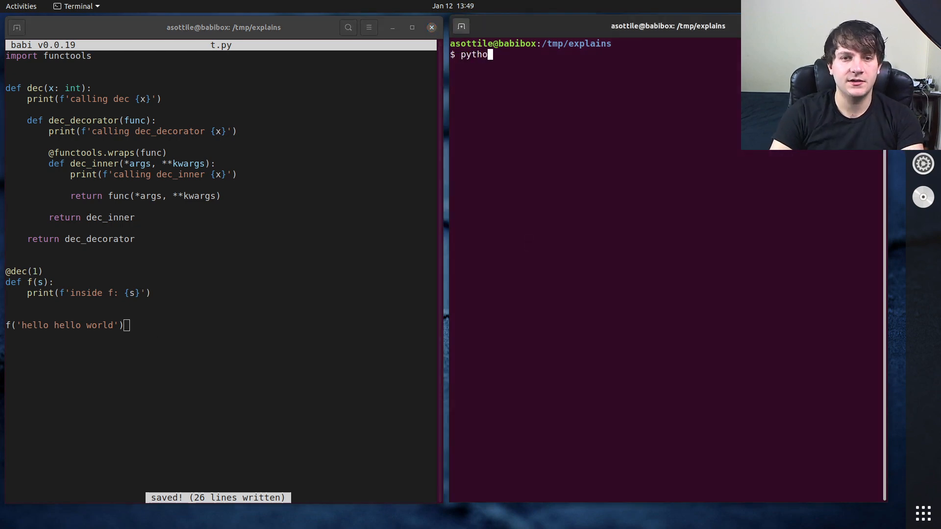
{"action": "key", "text": "Return"}
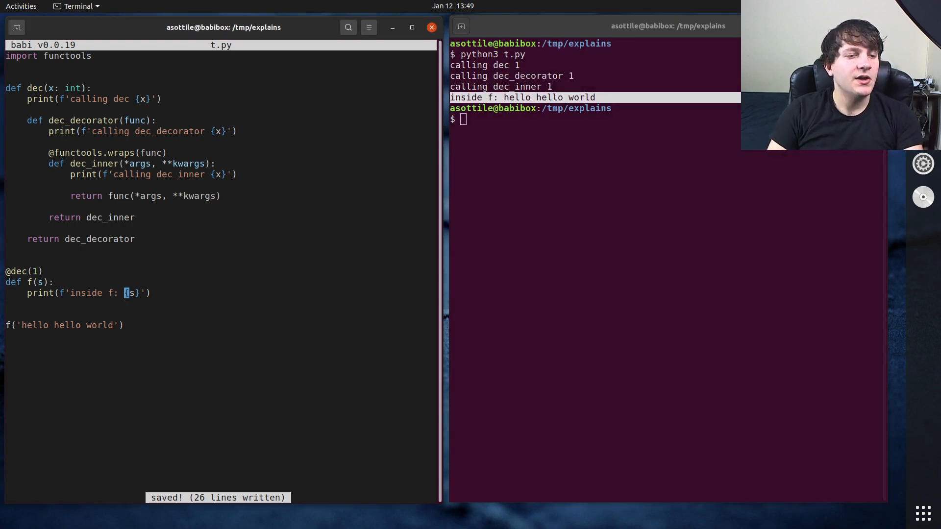
{"action": "key", "text": "Return"}
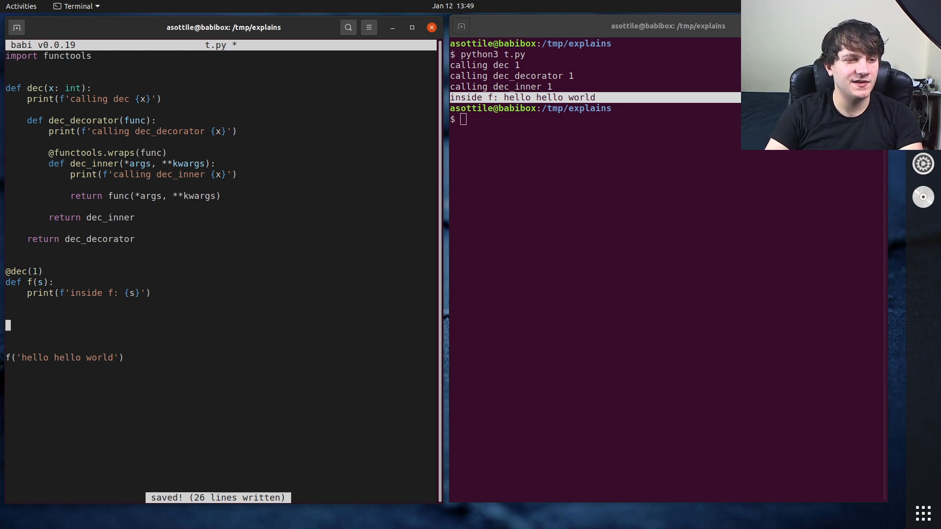
{"action": "type", "text": "tmp ="}
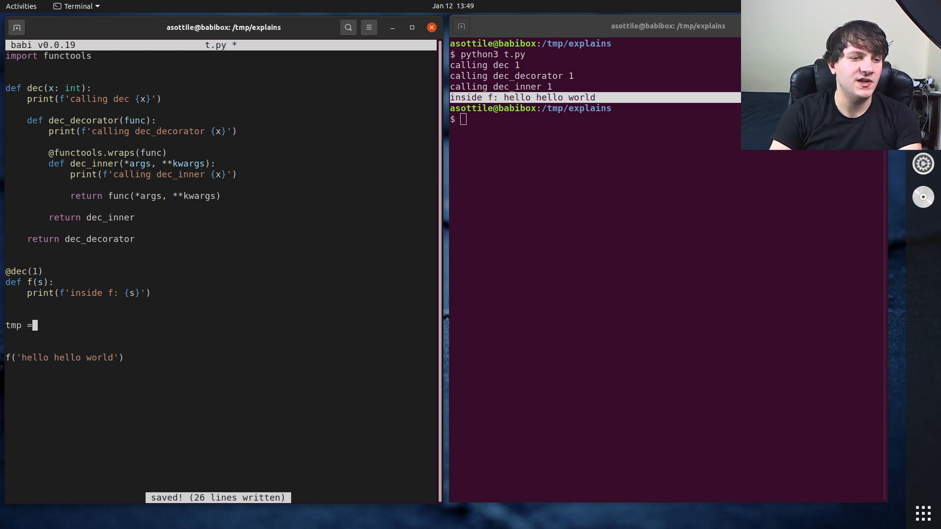
{"action": "type", "text": "dec(1)"}
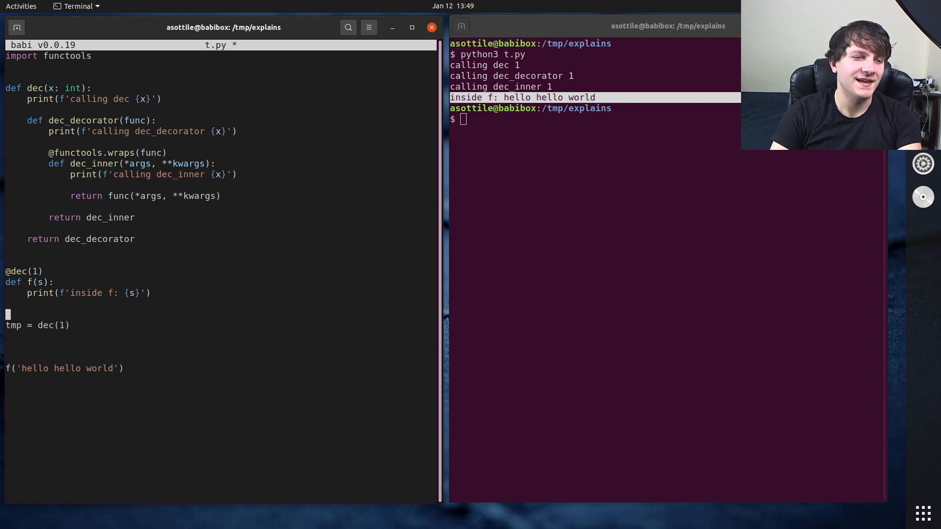
{"action": "type", "text": "def f"}
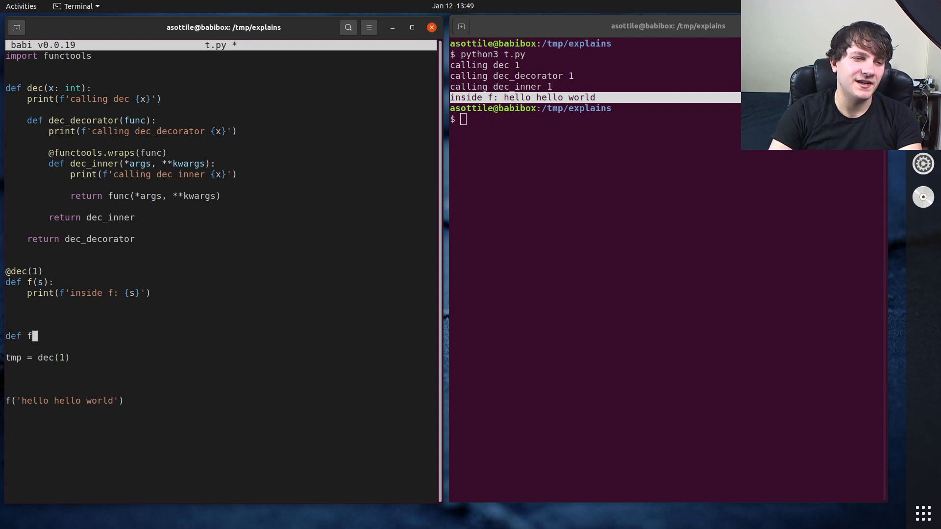
{"action": "type", "text": "(s):"}
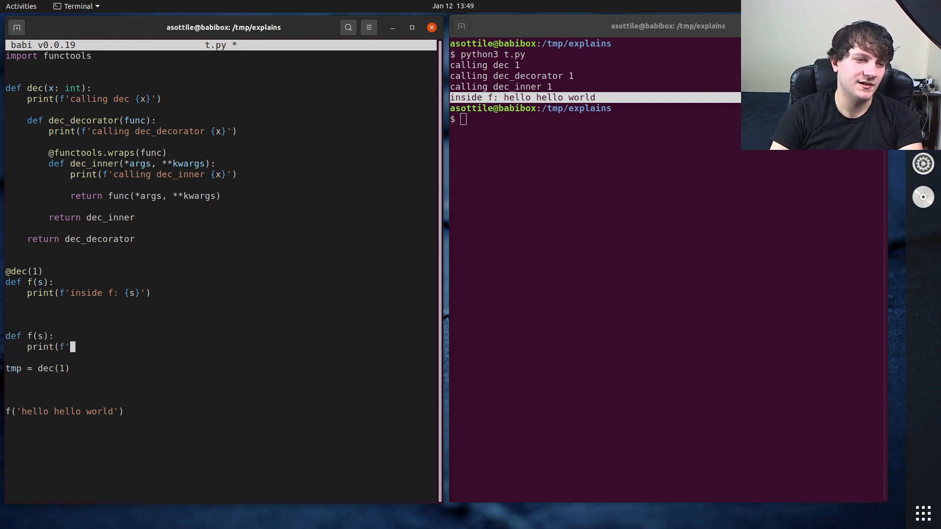
{"action": "type", "text": "inside f: {s}')"}
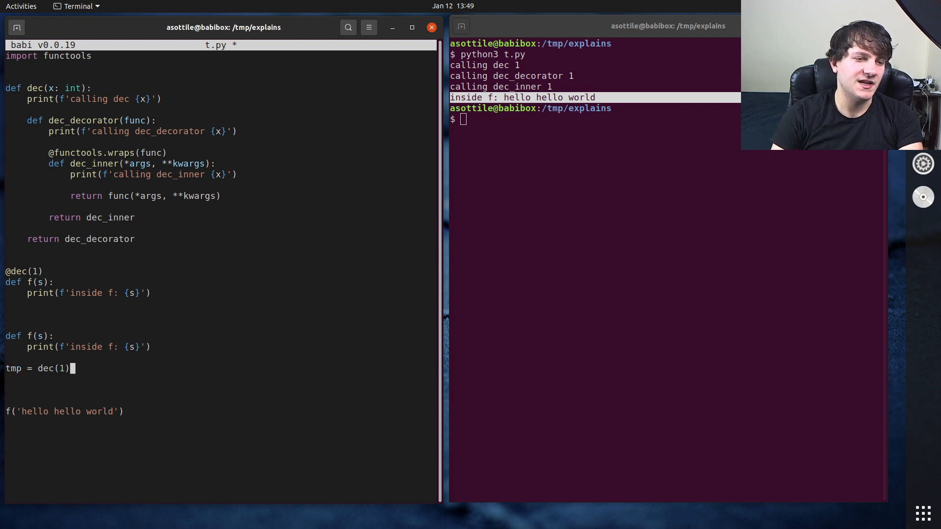
{"action": "type", "text": "f = tmp"}
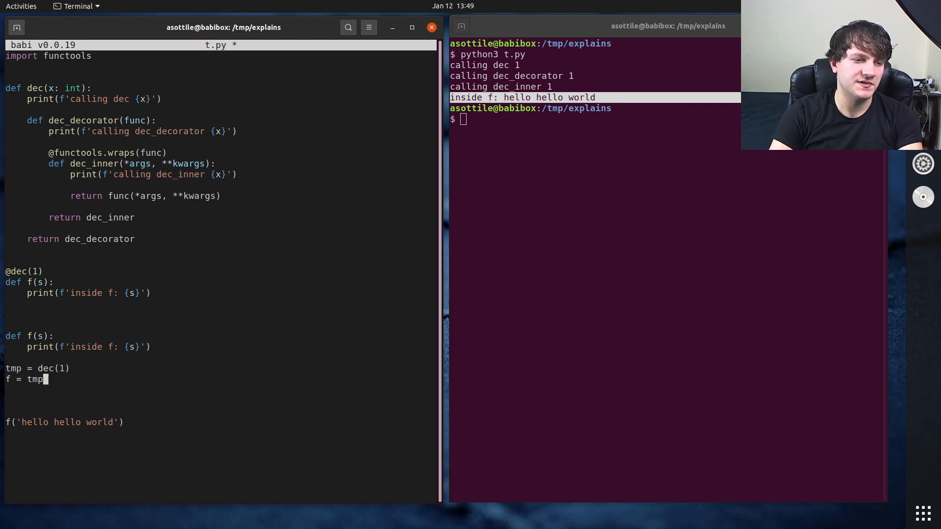
{"action": "type", "text": "(f)"}
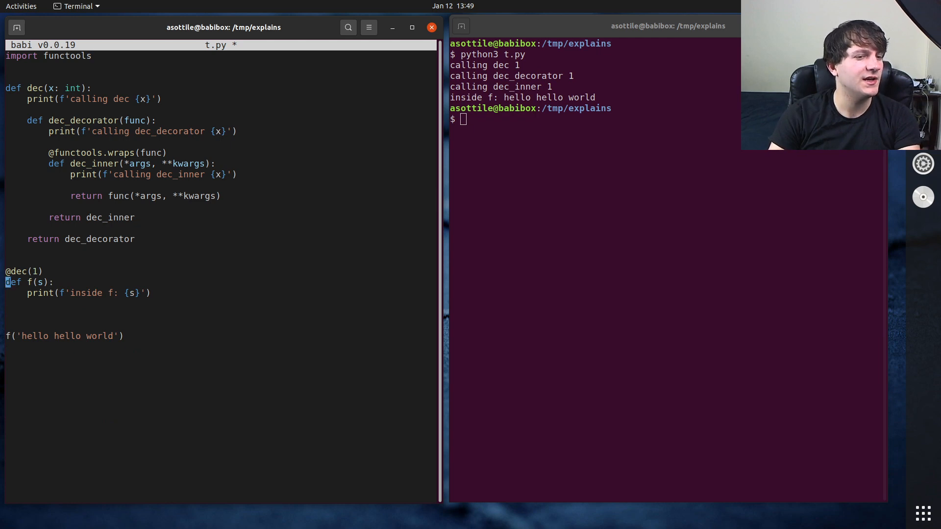
{"action": "type", "text": "@dec(2"}
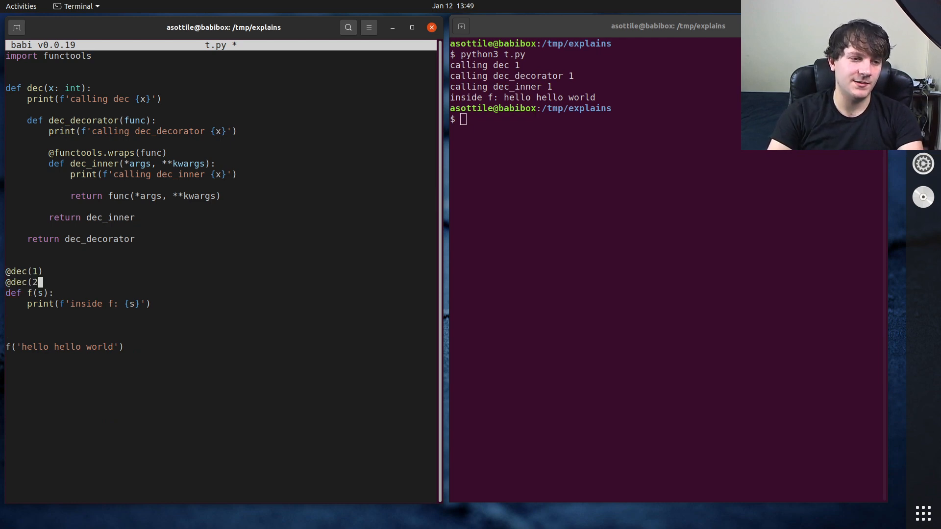
{"action": "key", "text": "ctrl+s"}
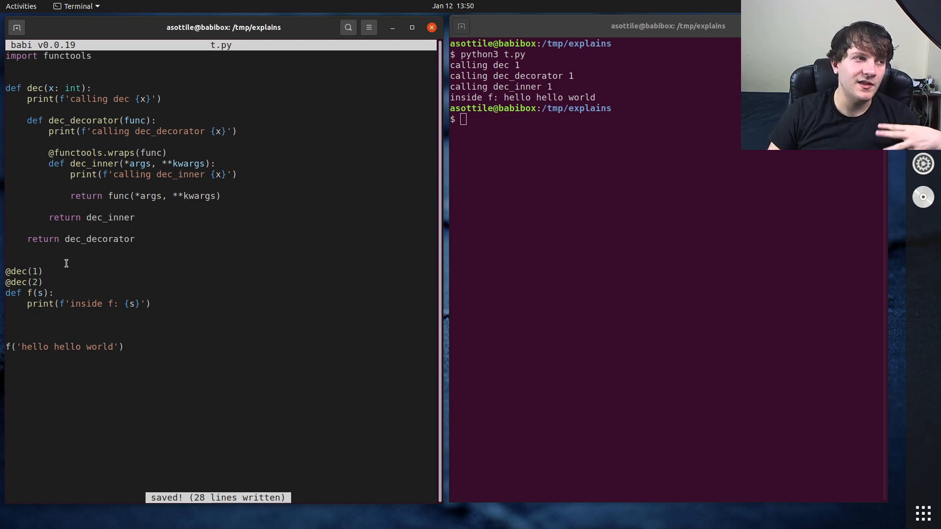
{"action": "mouse_move", "coordinate": [129, 393]}
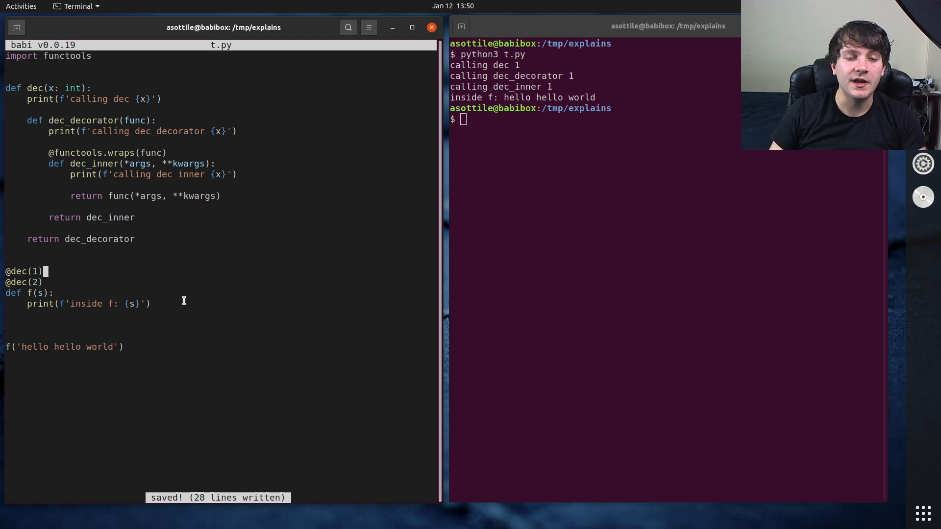
{"action": "mouse_move", "coordinate": [183, 340]}
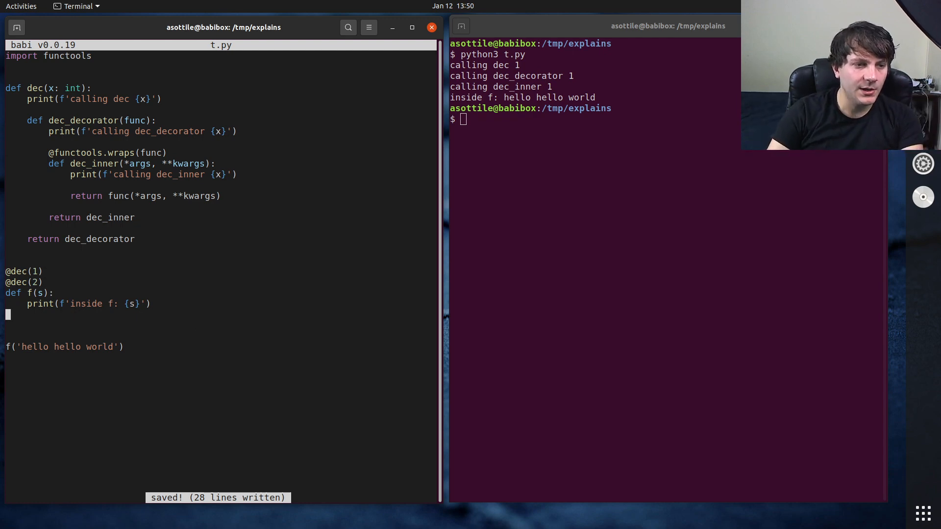
Insert breakpoint() before the decorators, then step with s and print x in pdb
{"action": "type", "text": "break"}
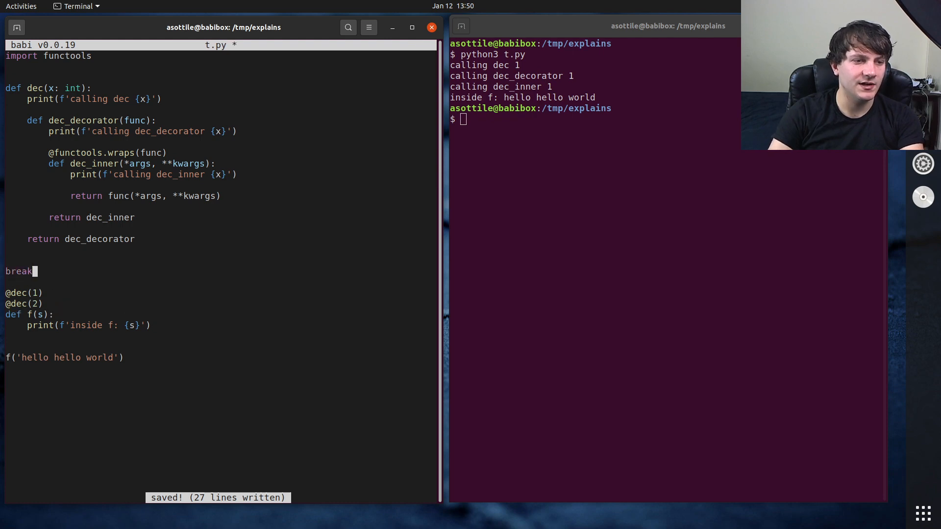
{"action": "type", "text": "point()"}
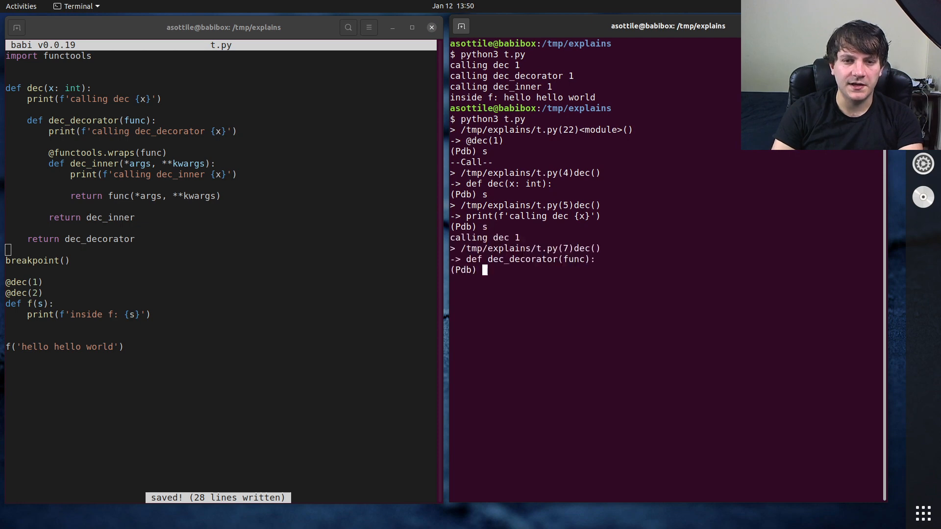
{"action": "mouse_move", "coordinate": [552, 256]}
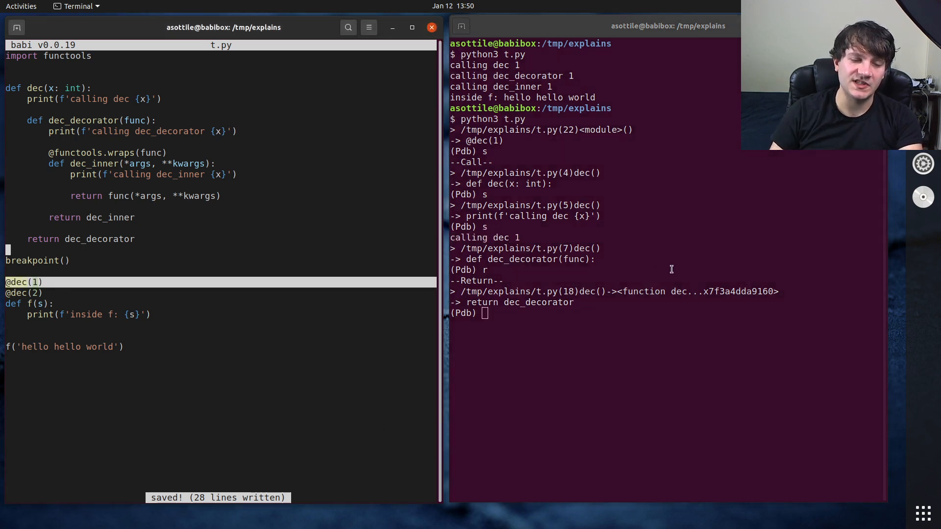
{"action": "type", "text": "s"}
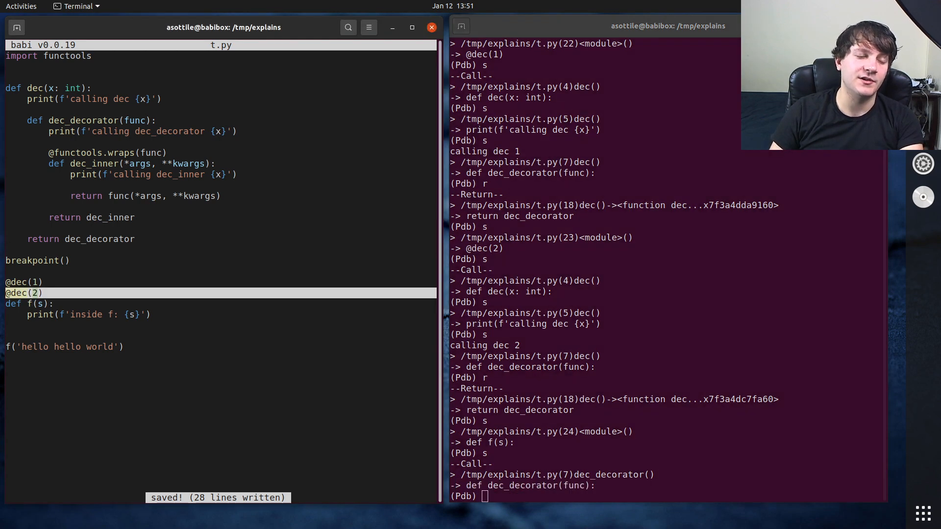
{"action": "type", "text": "p x"}
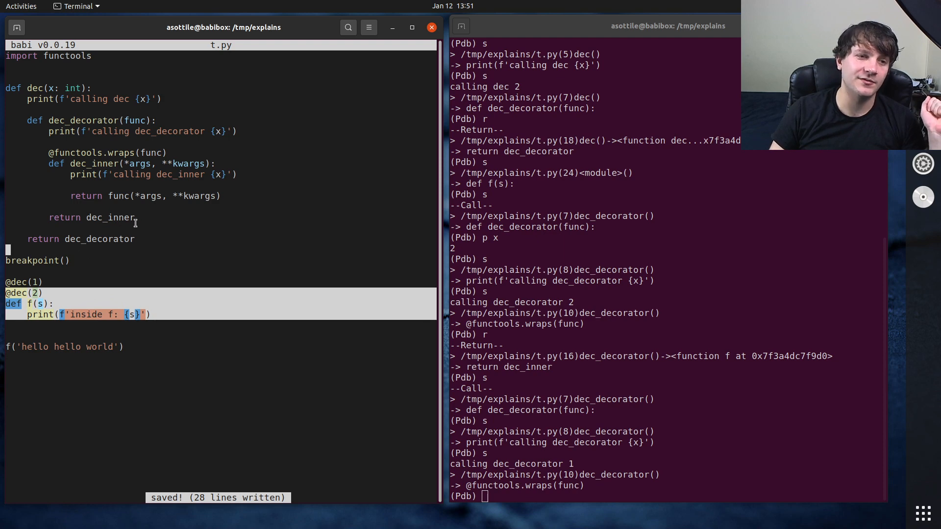
{"action": "left_click", "coordinate": [176, 308]}
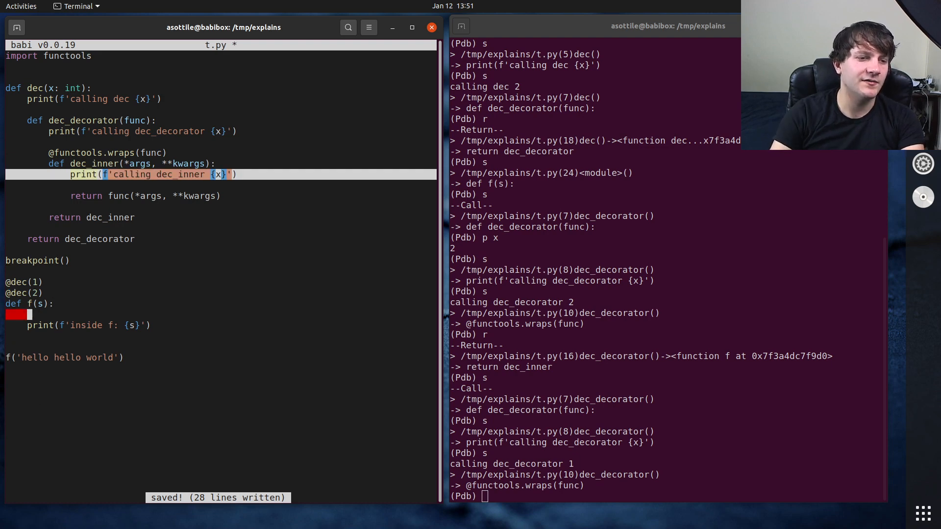
{"action": "type", "text": "# print("}
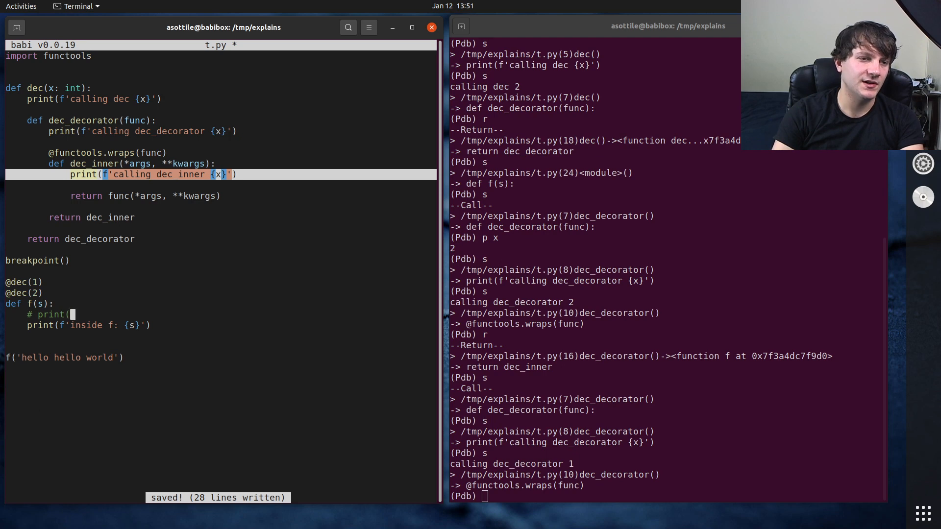
{"action": "type", "text": "calling dec_inner 2'"}
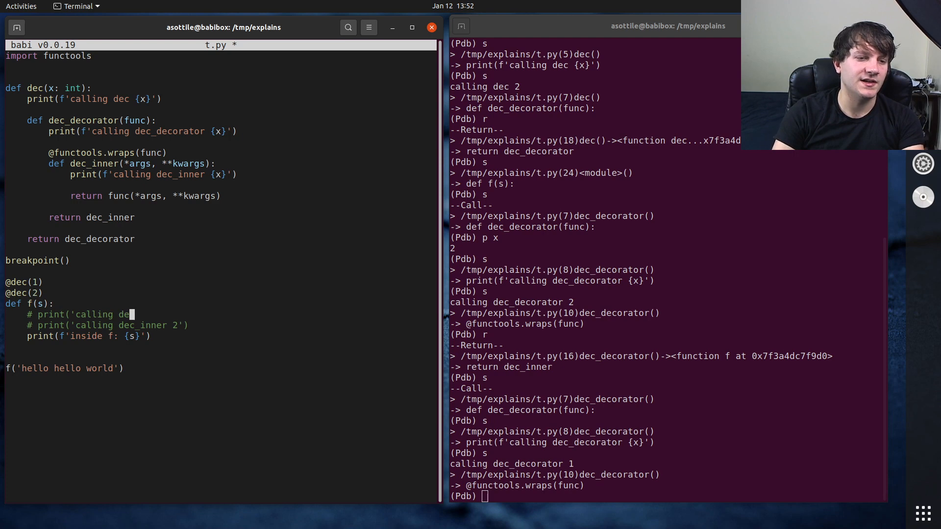
{"action": "type", "text": "_inner 12'"}
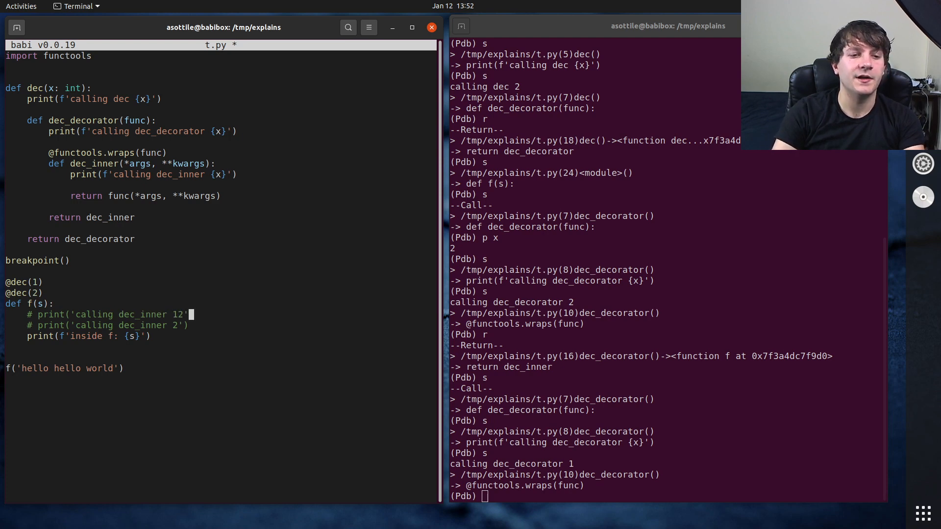
{"action": "key", "text": "BackSpace"}
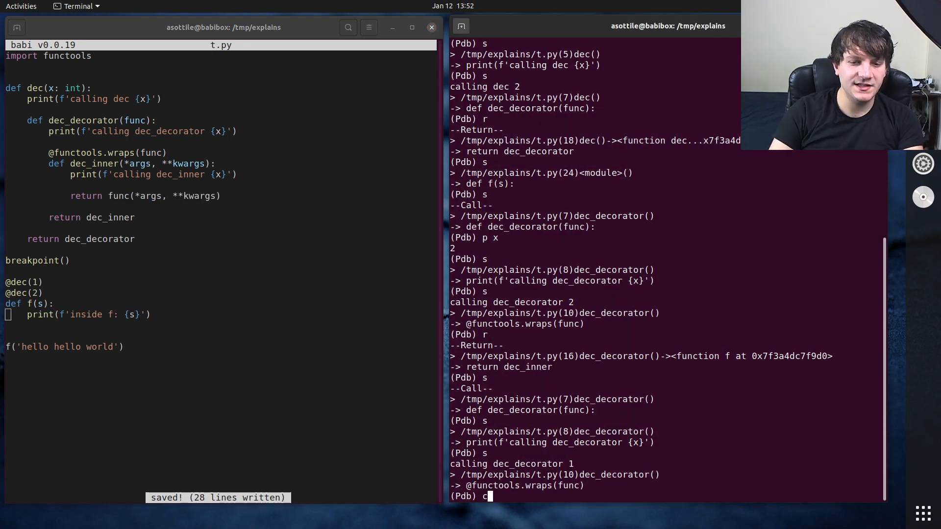
Continue pdb to the end, move breakpoint() before the f call, and rerun python3 t.py
{"action": "key", "text": "Return"}
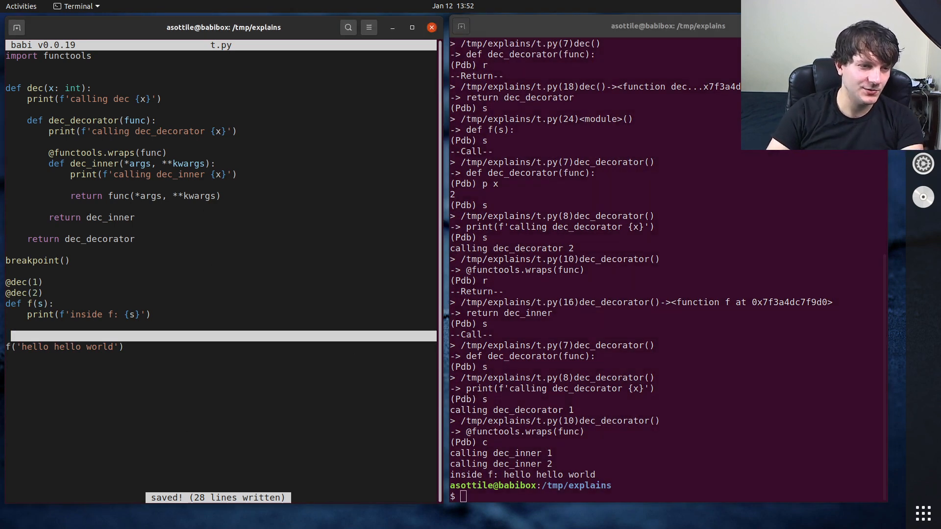
{"action": "type", "text": "breakpoint()"}
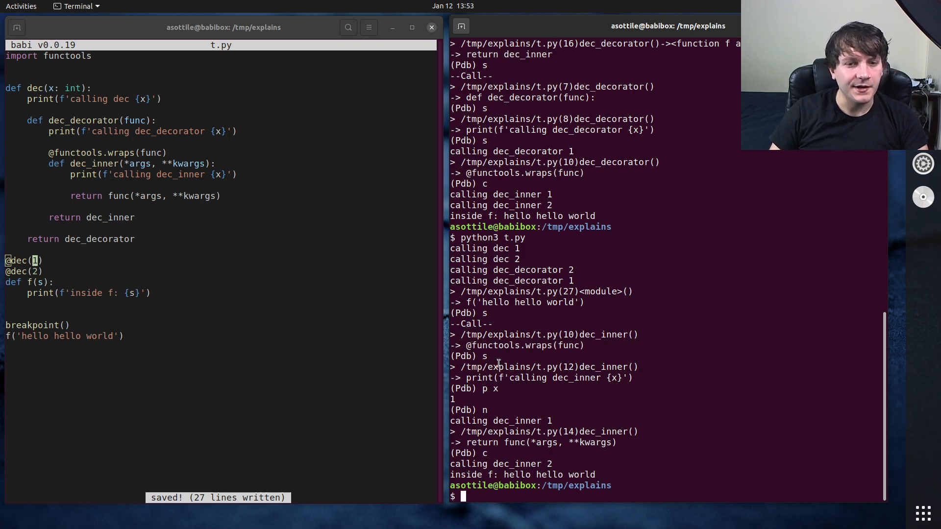
{"action": "type", "text": "python3 t.py"}
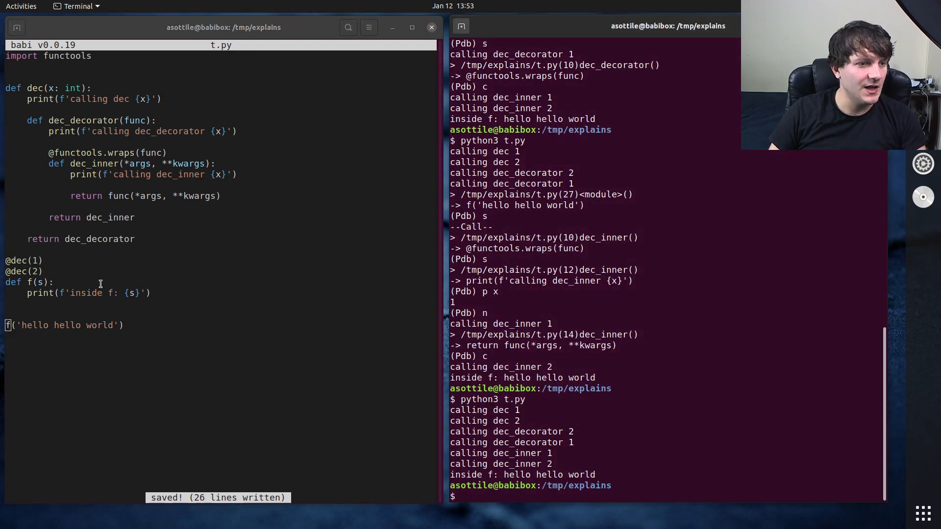
{"action": "mouse_move", "coordinate": [36, 282]}
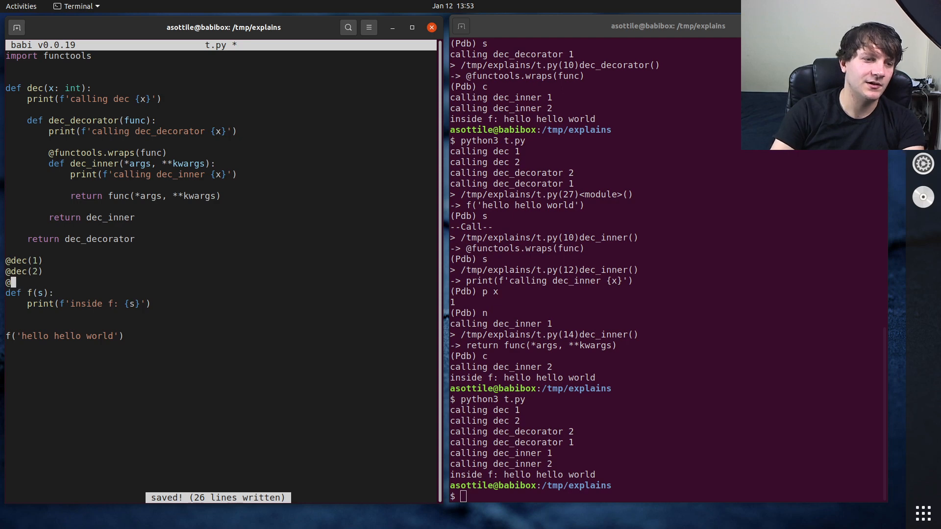
{"action": "type", "text": "@dec(3)"}
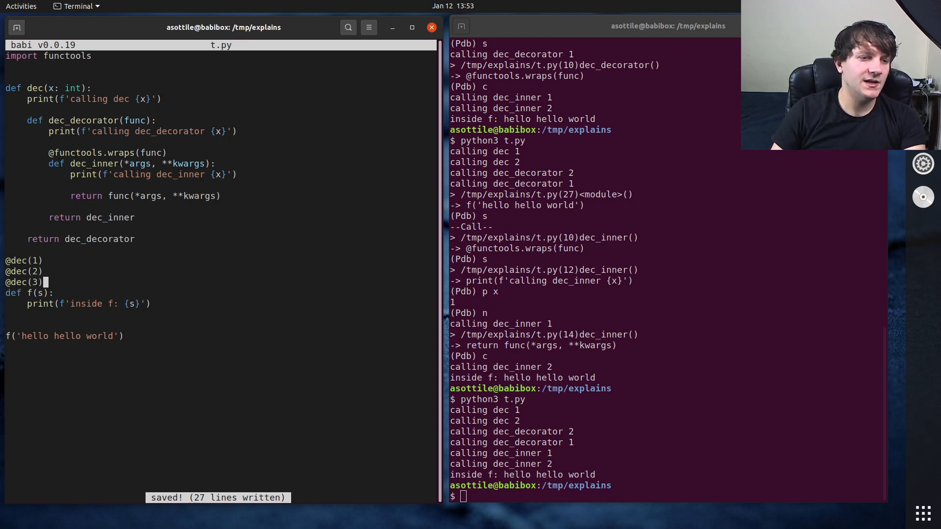